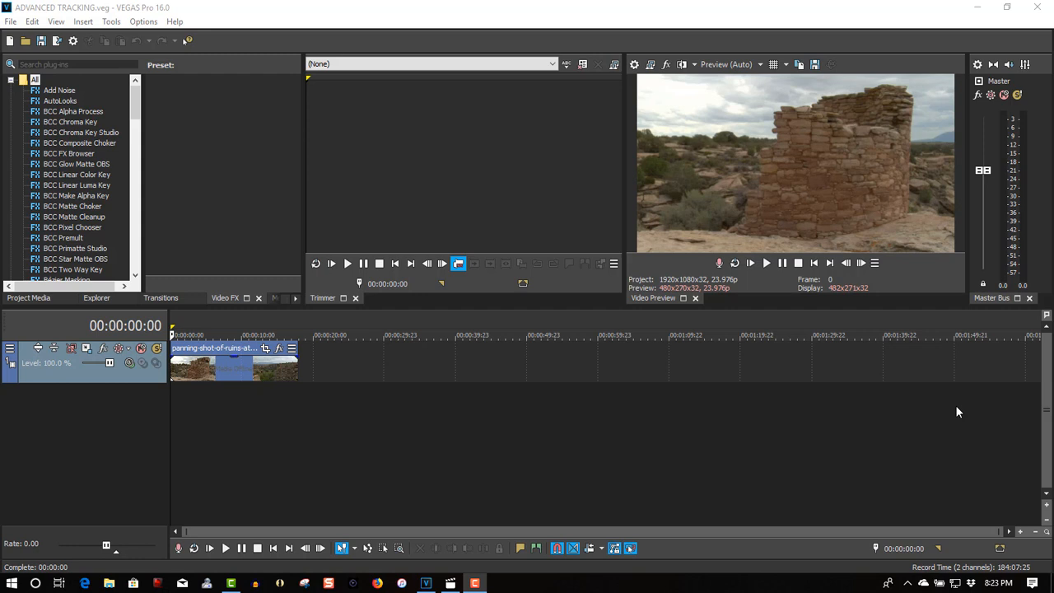
pyautogui.moveTo(666, 435)
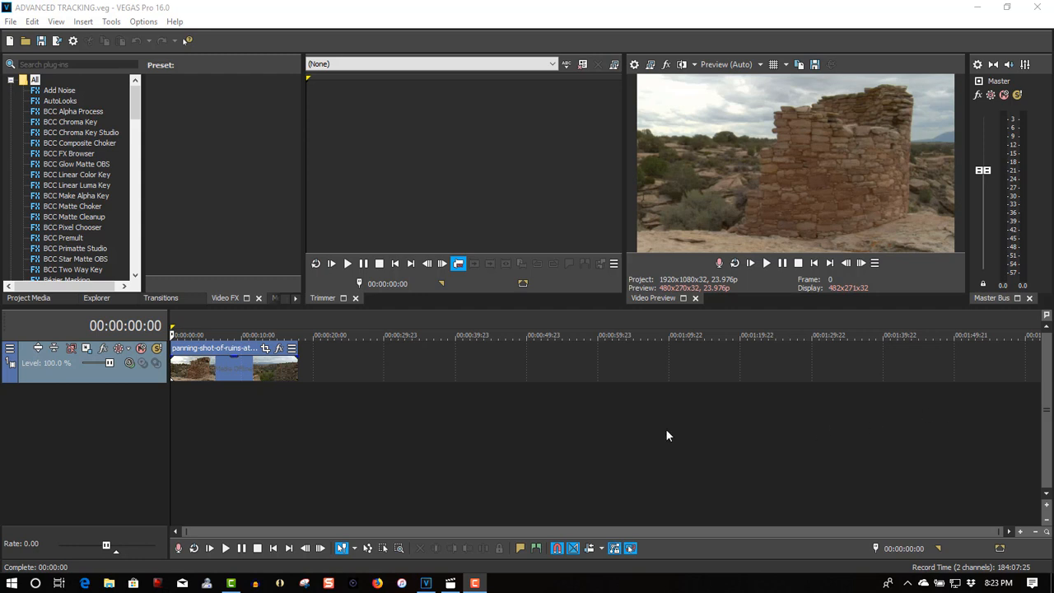
pyautogui.moveTo(706, 256)
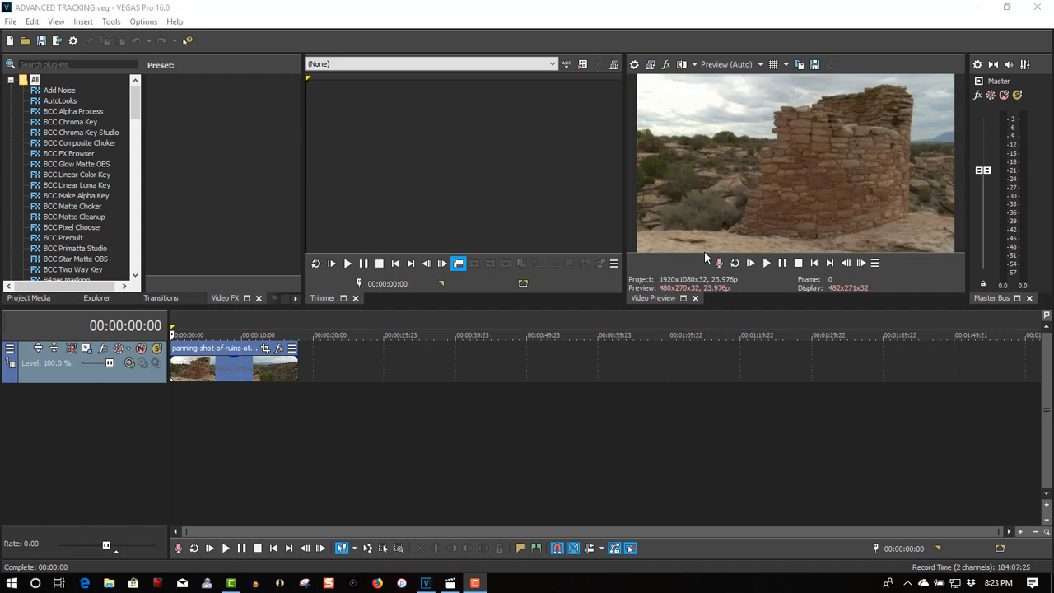
pyautogui.moveTo(750, 173)
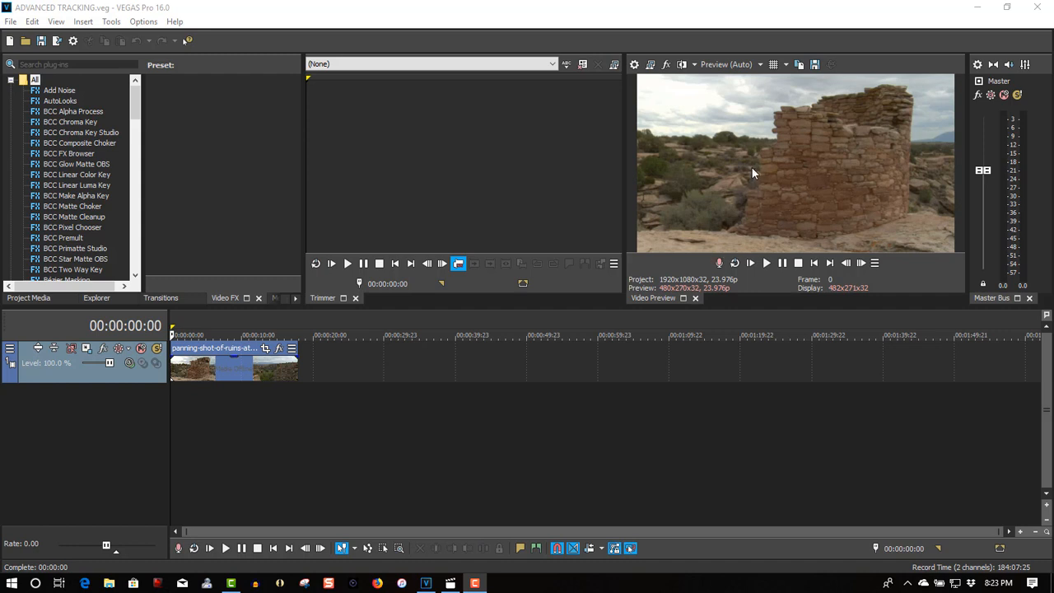
pyautogui.moveTo(752, 166)
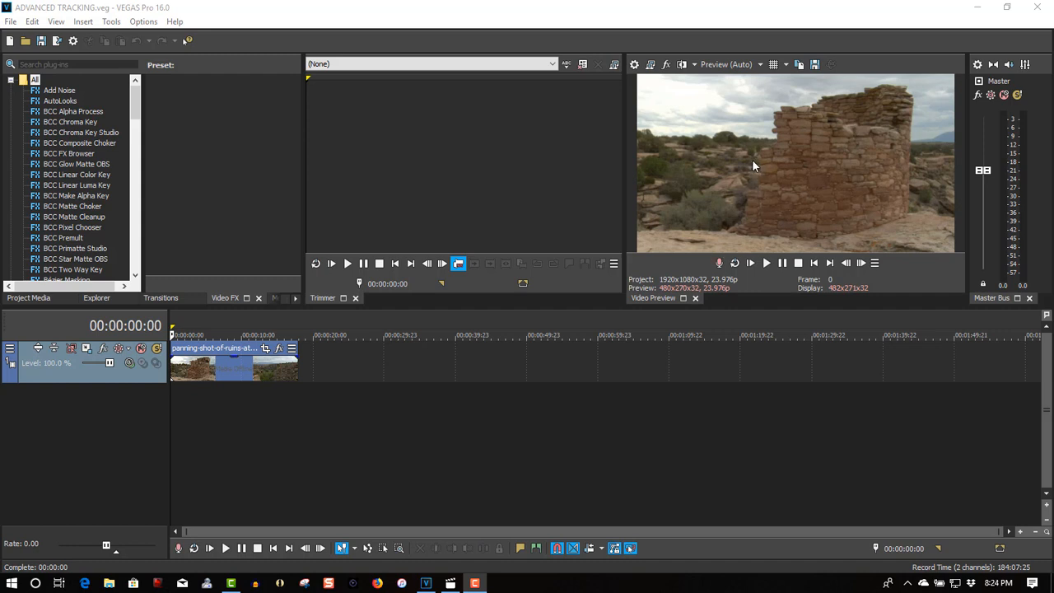
pyautogui.moveTo(797, 113)
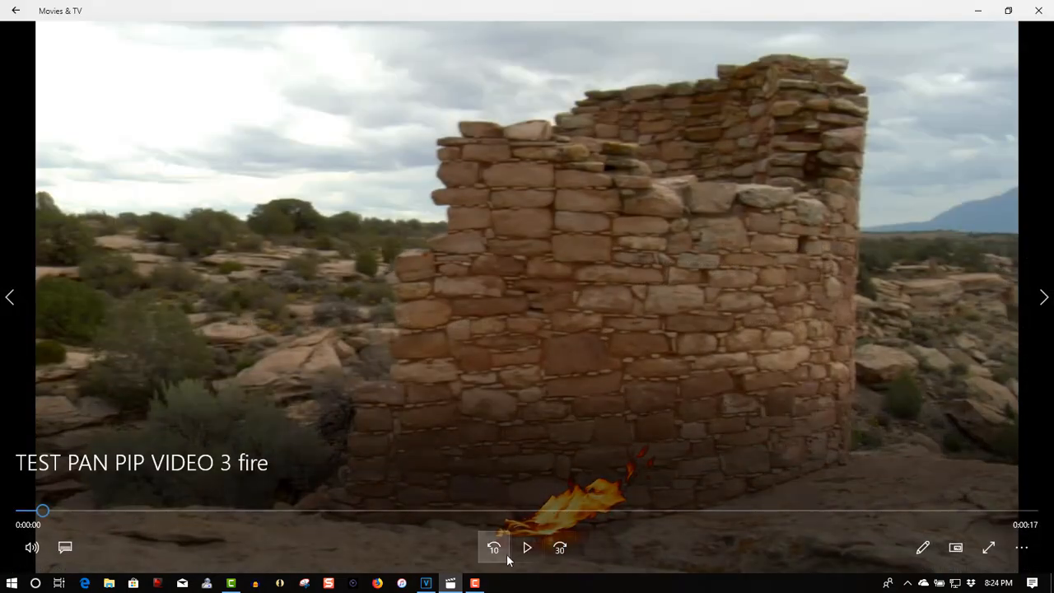
# Play the sample ruins video with its tracked overlay, then close the player
pyautogui.click(527, 547)
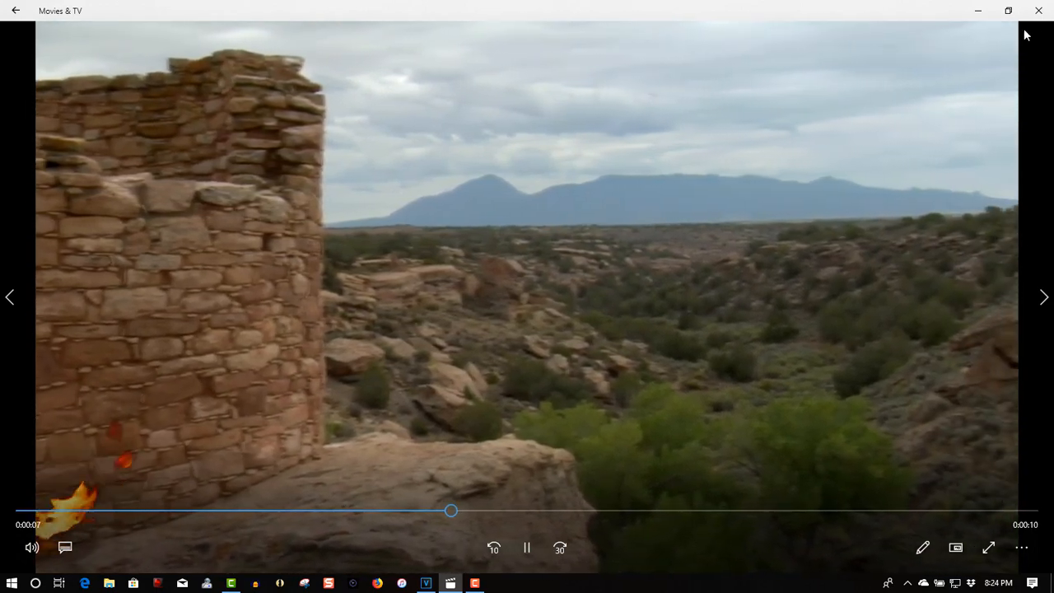
pyautogui.click(451, 582)
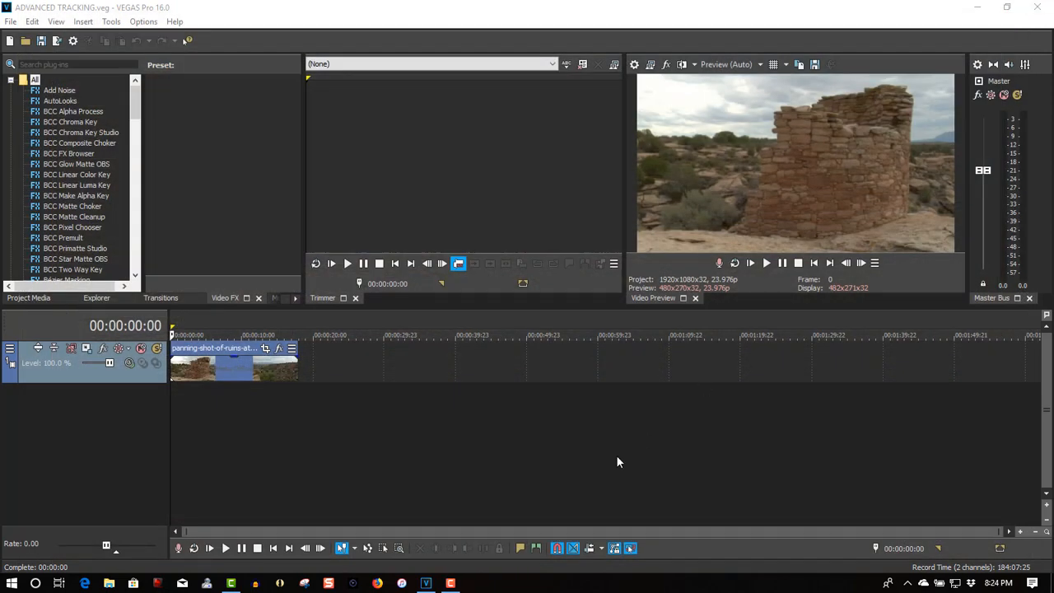
pyautogui.moveTo(355, 458)
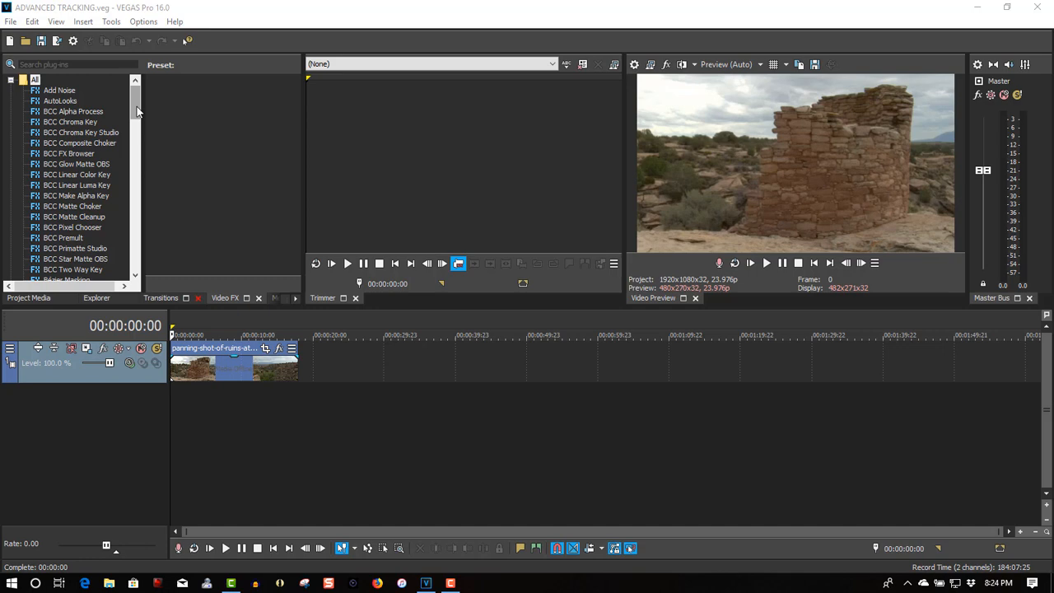
# Apply VEGAS Bézier Masking with a small rectangle Mask 1 over the ruin top
pyautogui.click(65, 142)
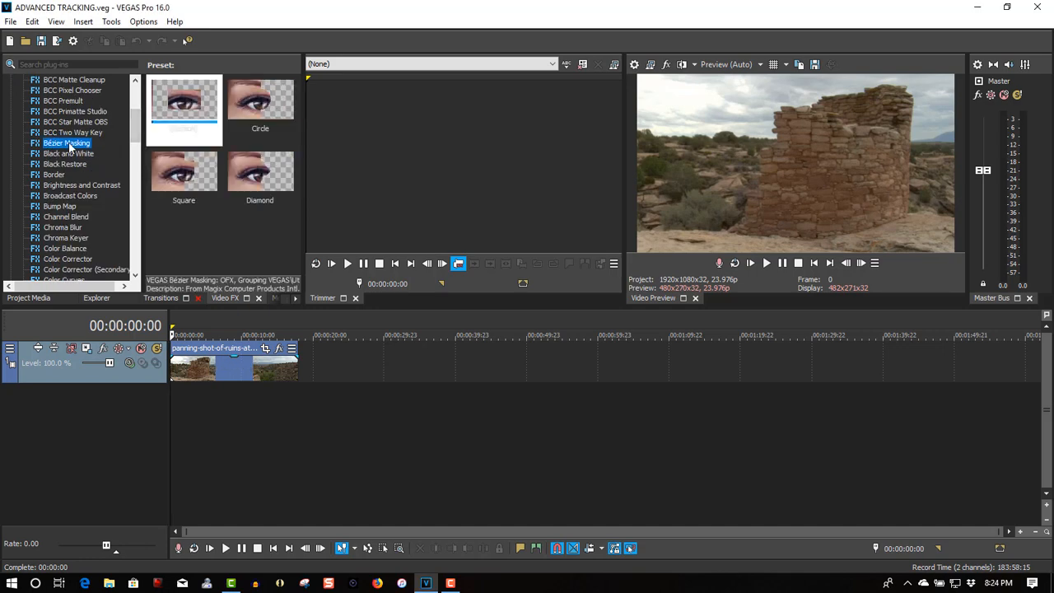
pyautogui.click(185, 99)
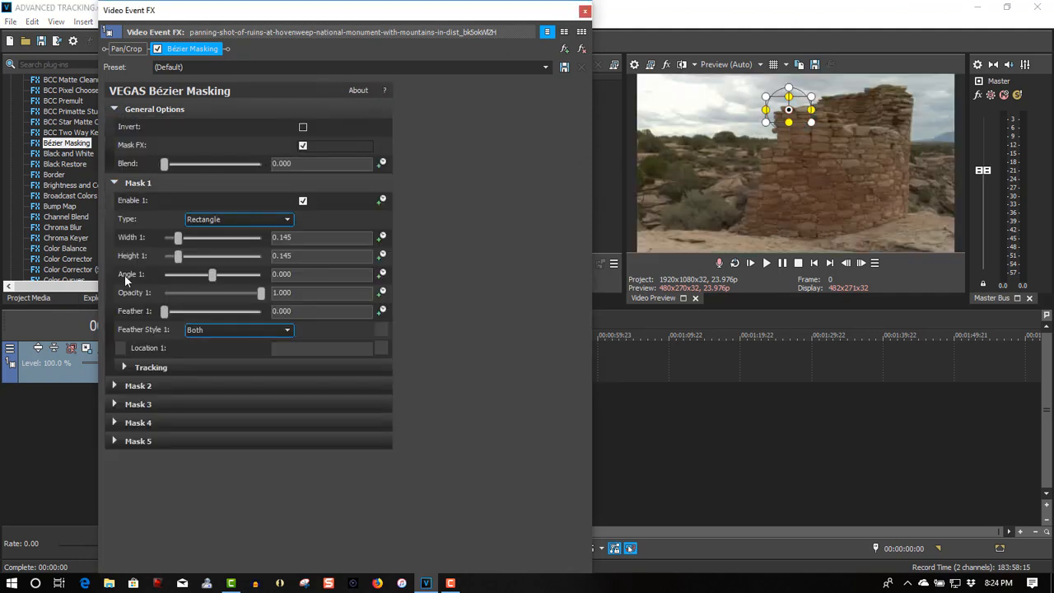
# Start Mask 1 tracking so the spot atop the ruin is followed through the pan
pyautogui.click(123, 367)
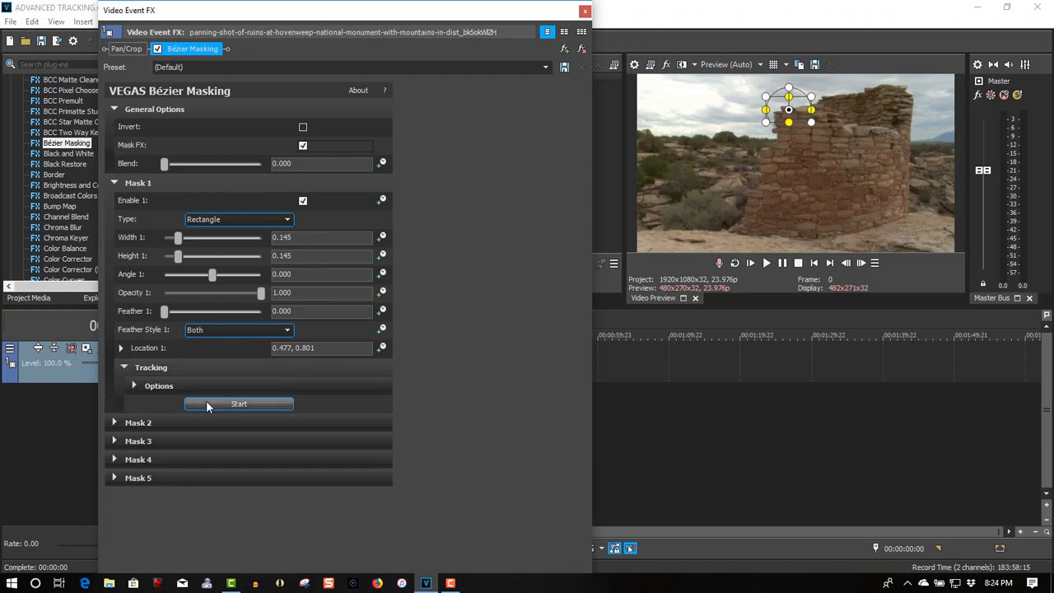
pyautogui.click(239, 403)
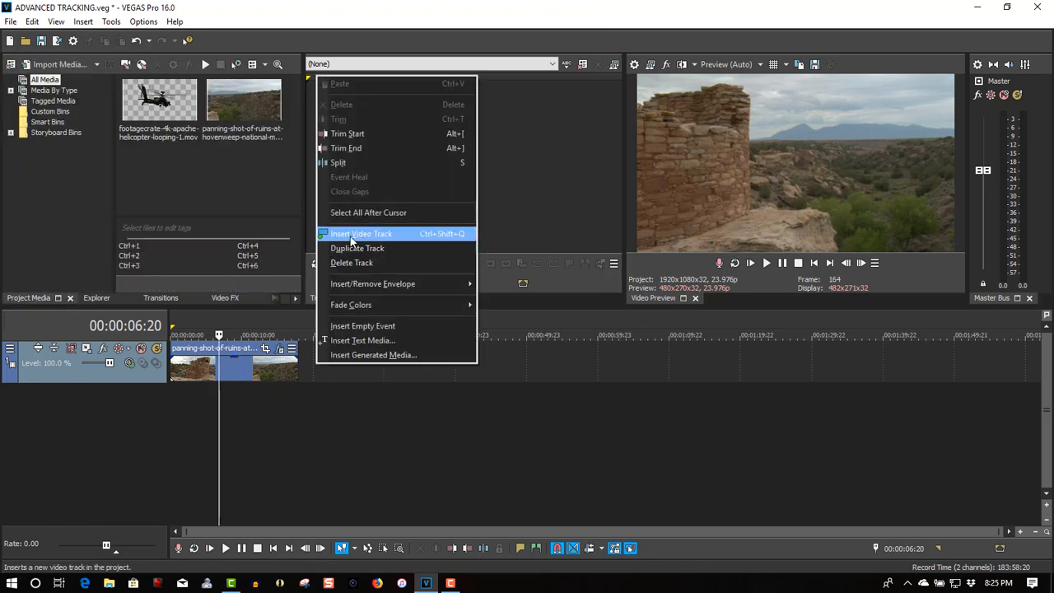
# Insert a new video track above the ruins clip
pyautogui.click(361, 234)
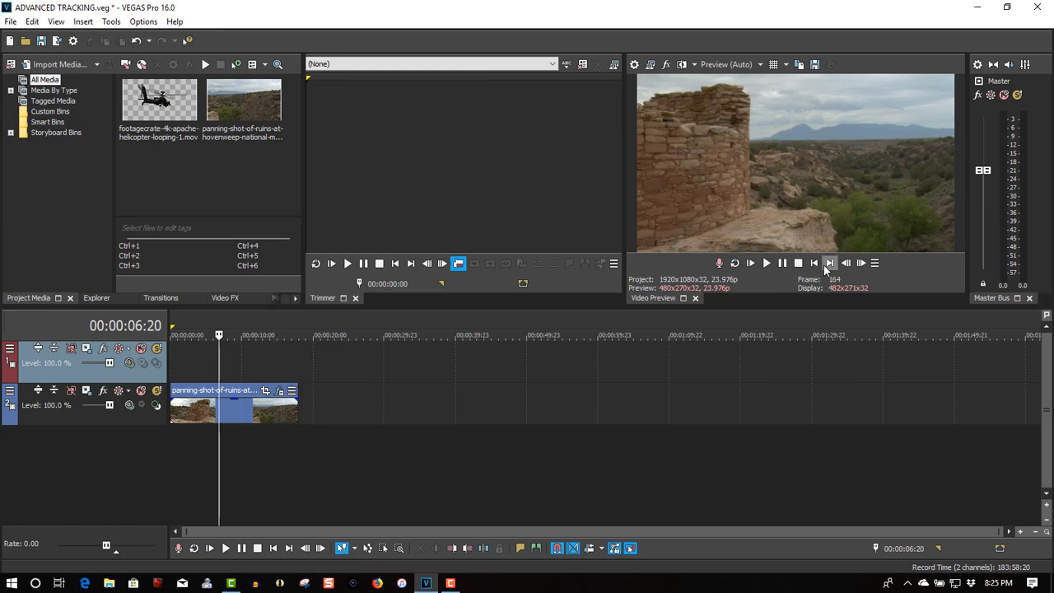
pyautogui.click(814, 263)
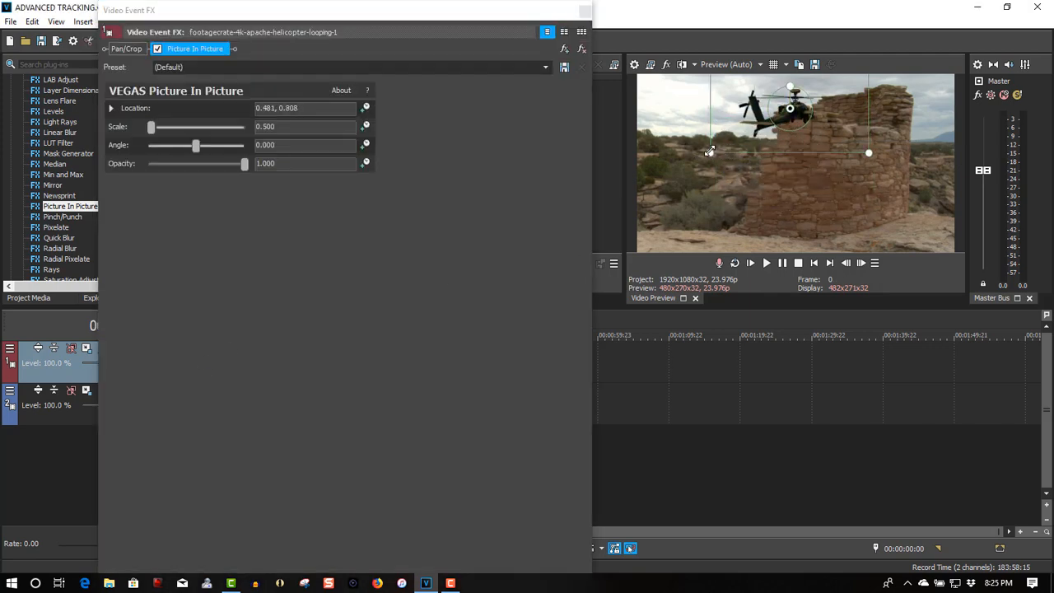
# Drag the scaled-down helicopter picture-in-picture onto the ruin top, then select the ruins clip
pyautogui.moveTo(152, 125); pyautogui.dragTo(139, 125)
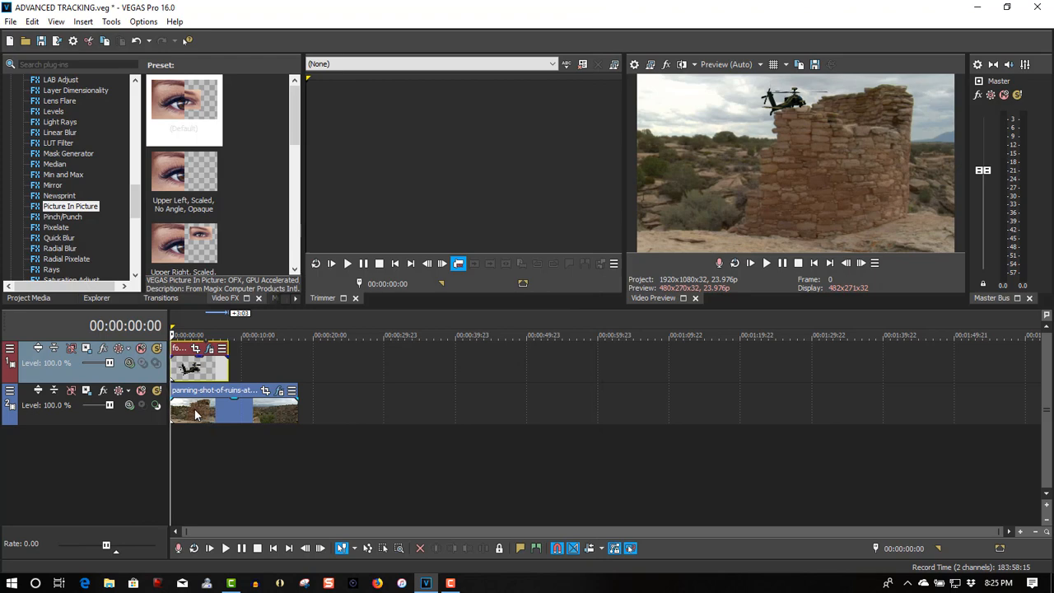
pyautogui.click(234, 403)
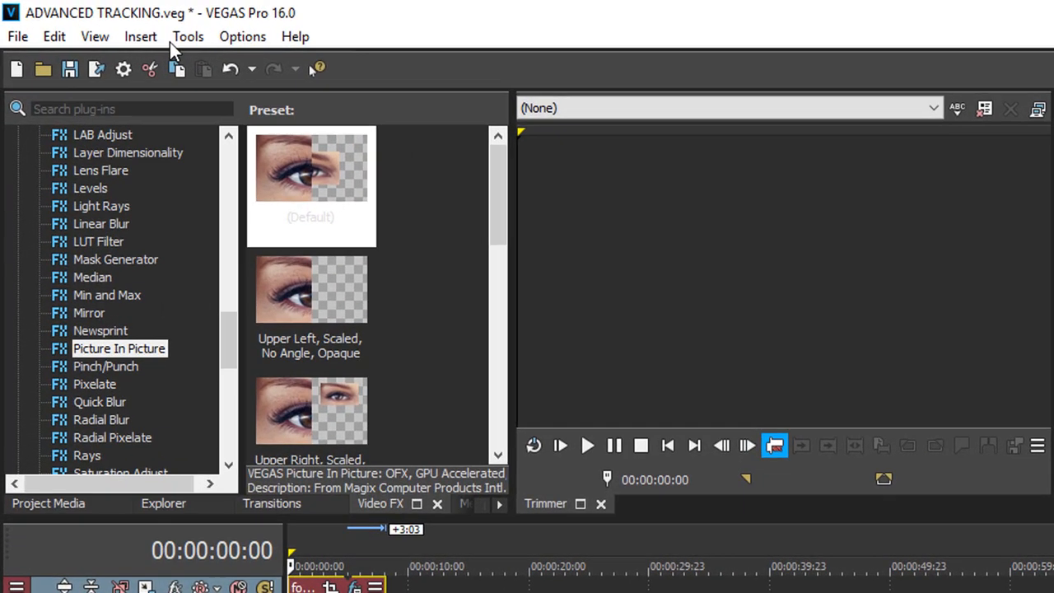
# Run Tools > Scripting > Copy Motion Track to PiP so the helicopter follows the ruin
pyautogui.click(188, 37)
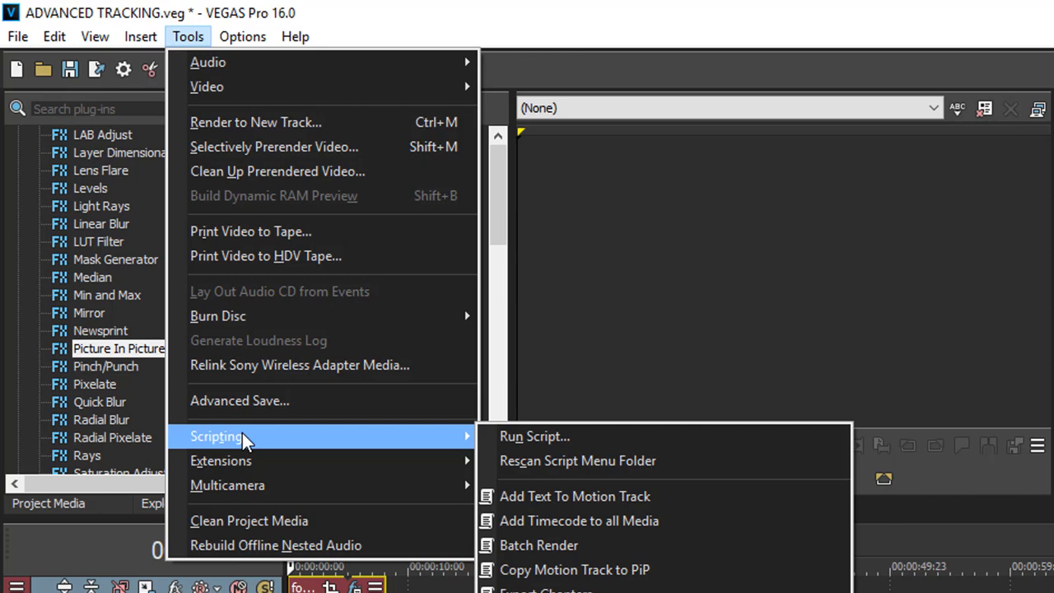
pyautogui.moveTo(671, 436)
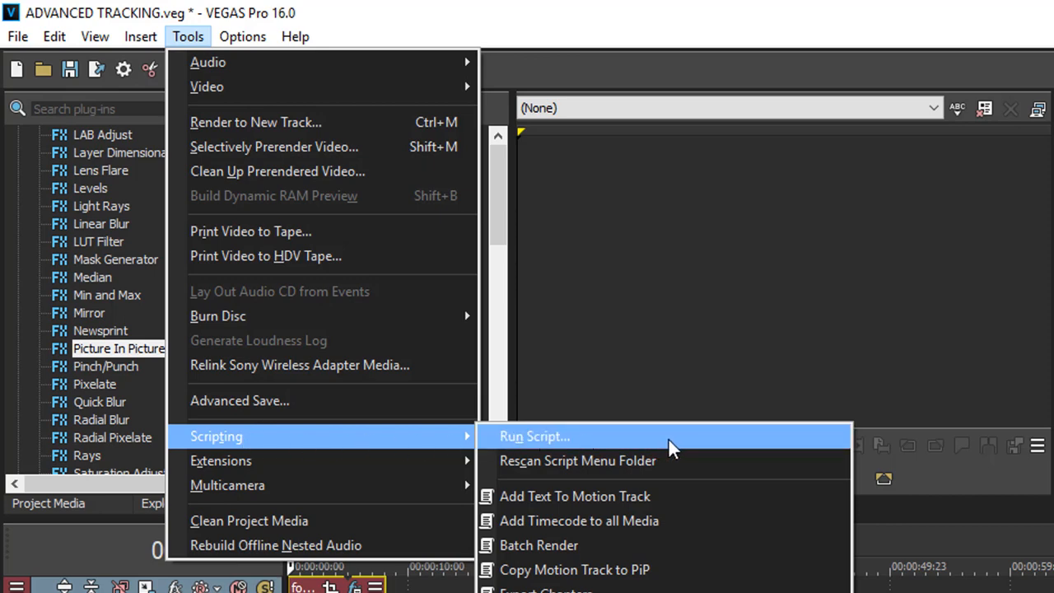
pyautogui.moveTo(574, 570)
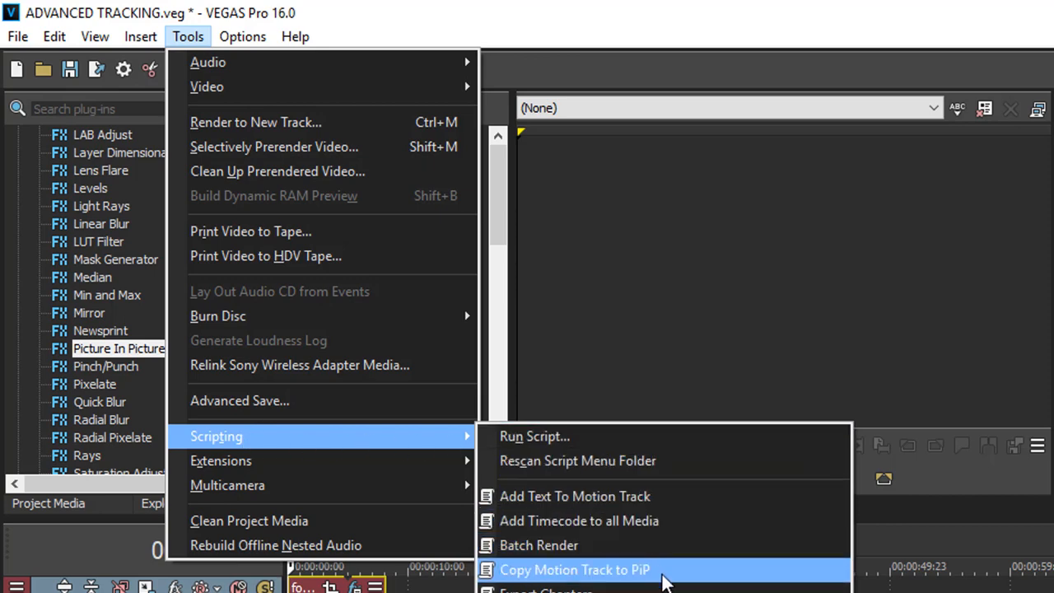
pyautogui.moveTo(675, 576)
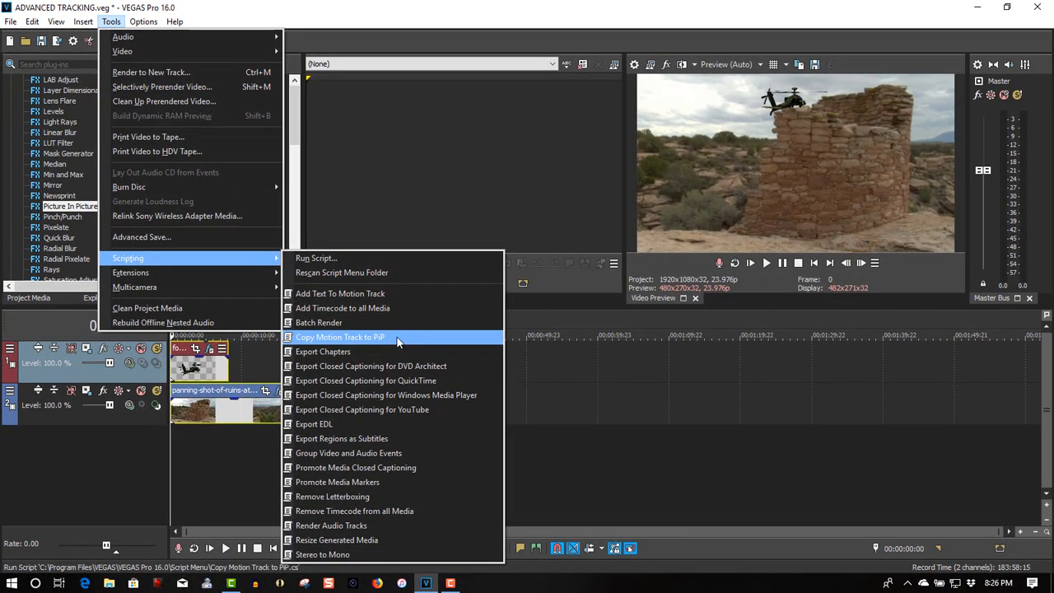
pyautogui.click(339, 336)
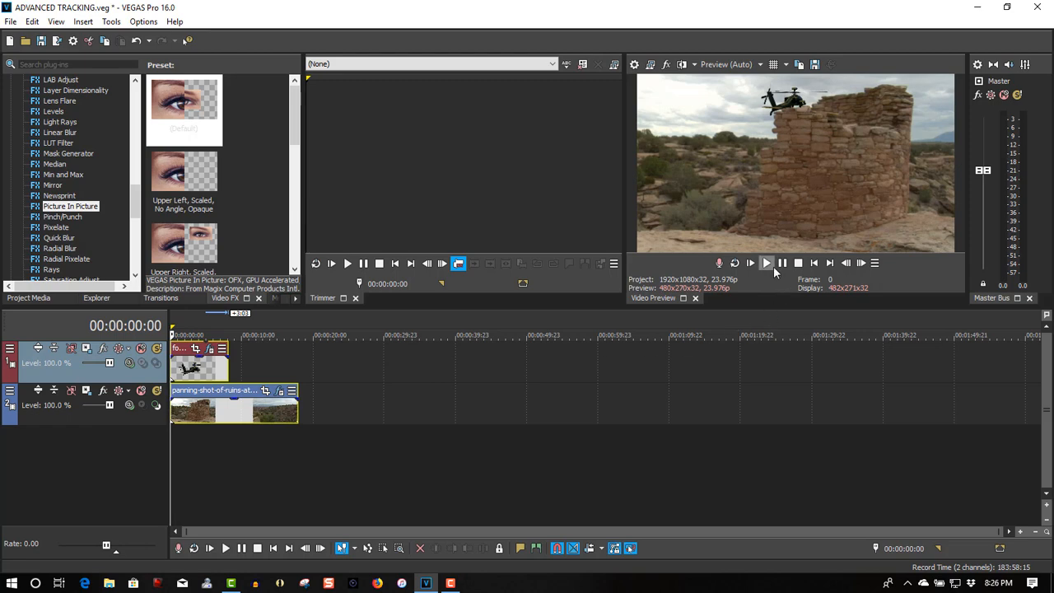
pyautogui.moveTo(765, 263)
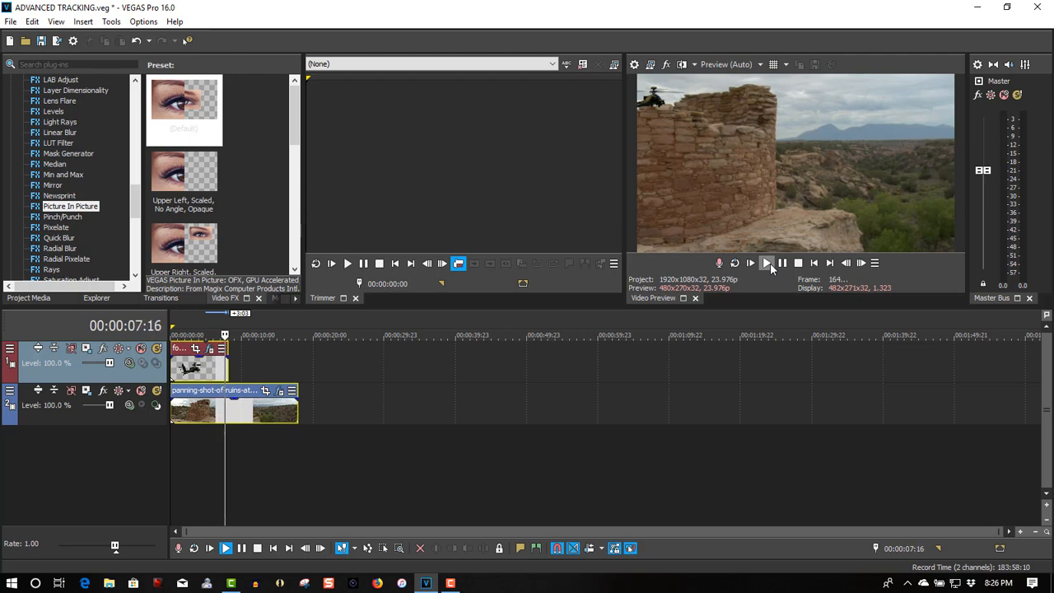
pyautogui.click(750, 264)
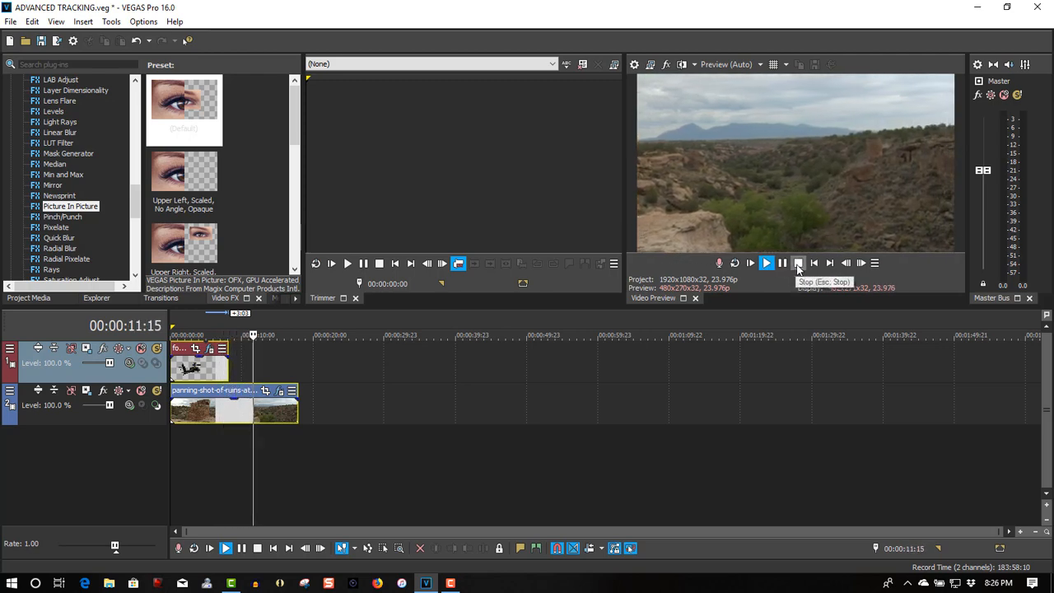
pyautogui.click(797, 263)
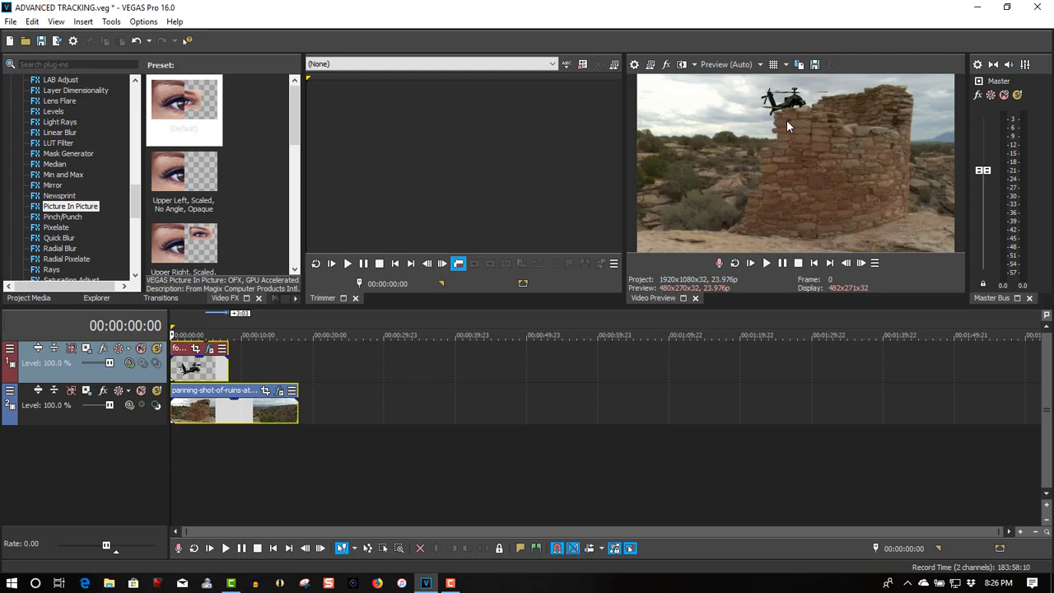
pyautogui.moveTo(784, 117)
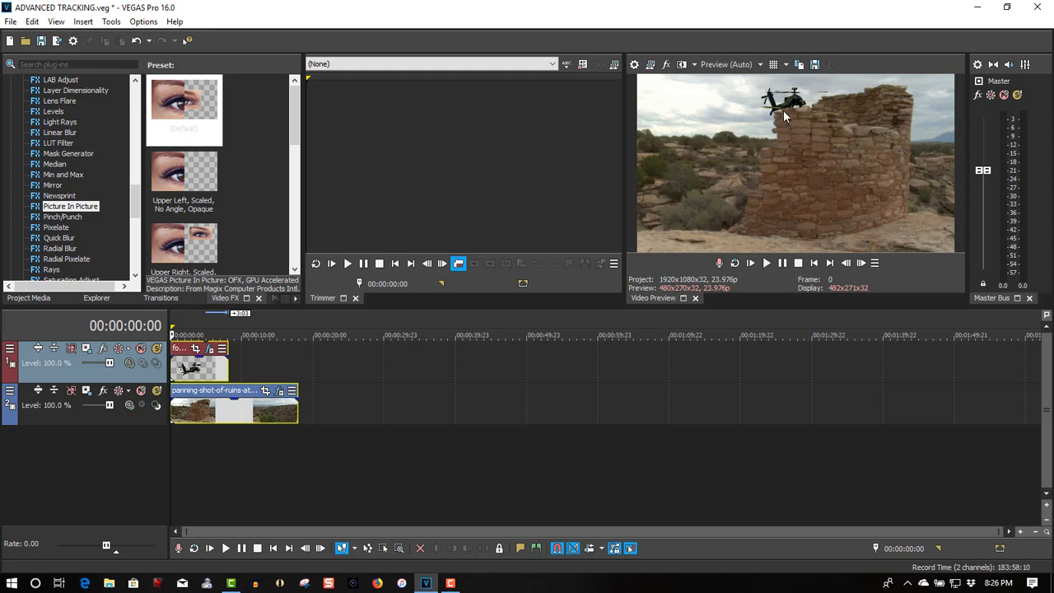
pyautogui.moveTo(783, 117)
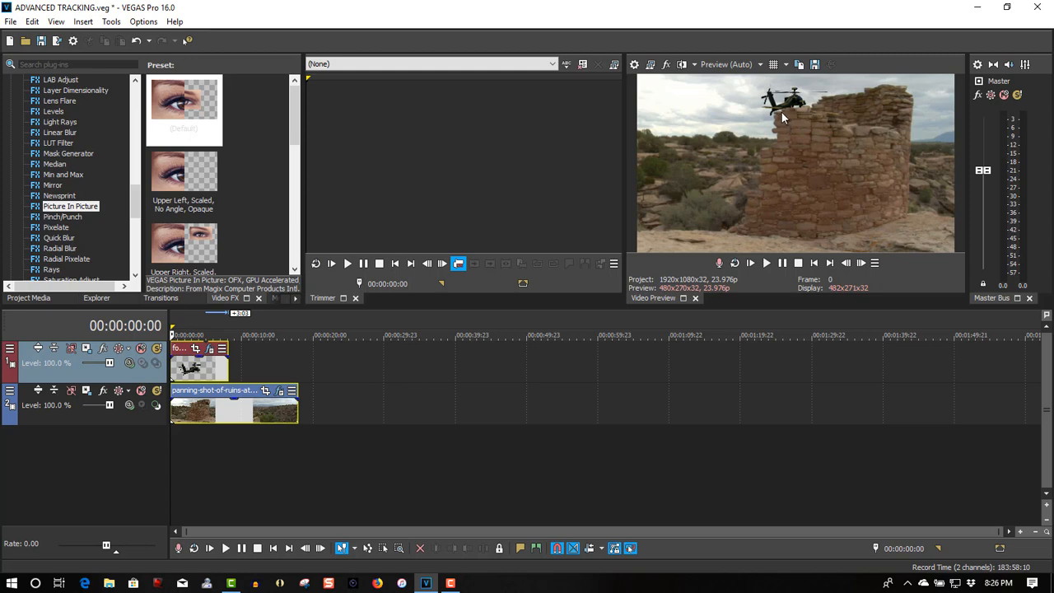
pyautogui.moveTo(780, 117)
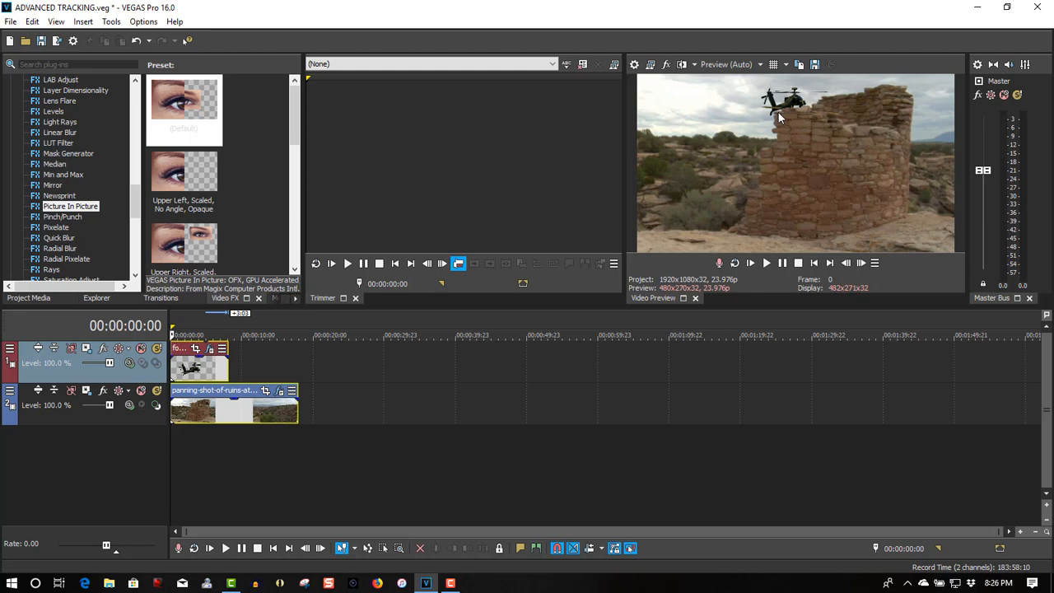